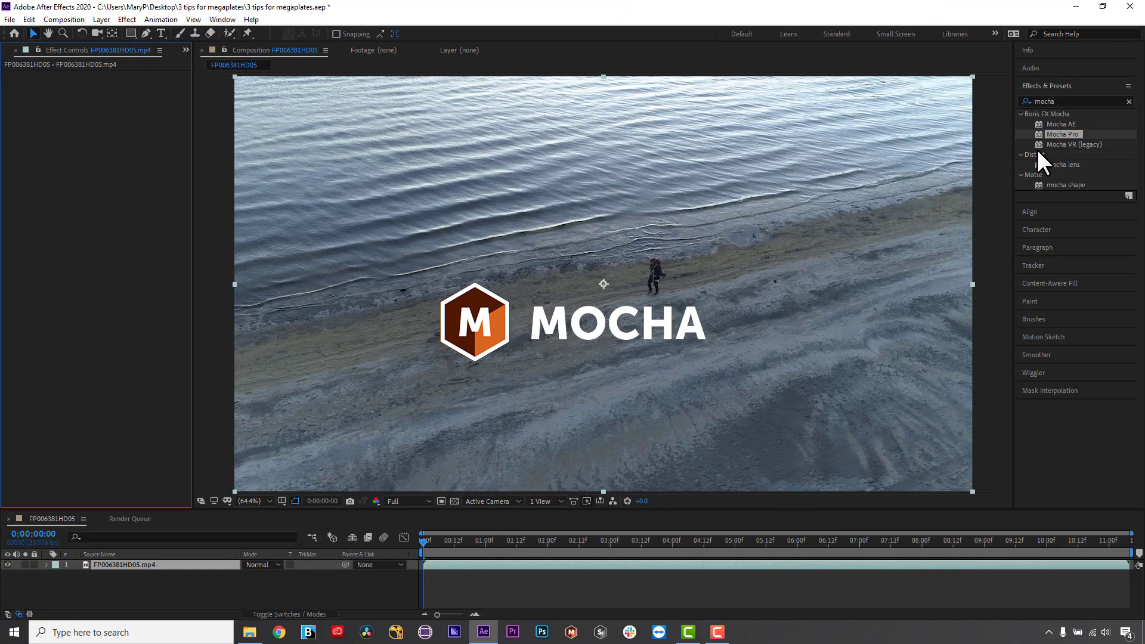
Apply Mocha Pro to the drone beach clip and launch its Mocha workspace.
{"action": "double_click", "coordinate": [1065, 134]}
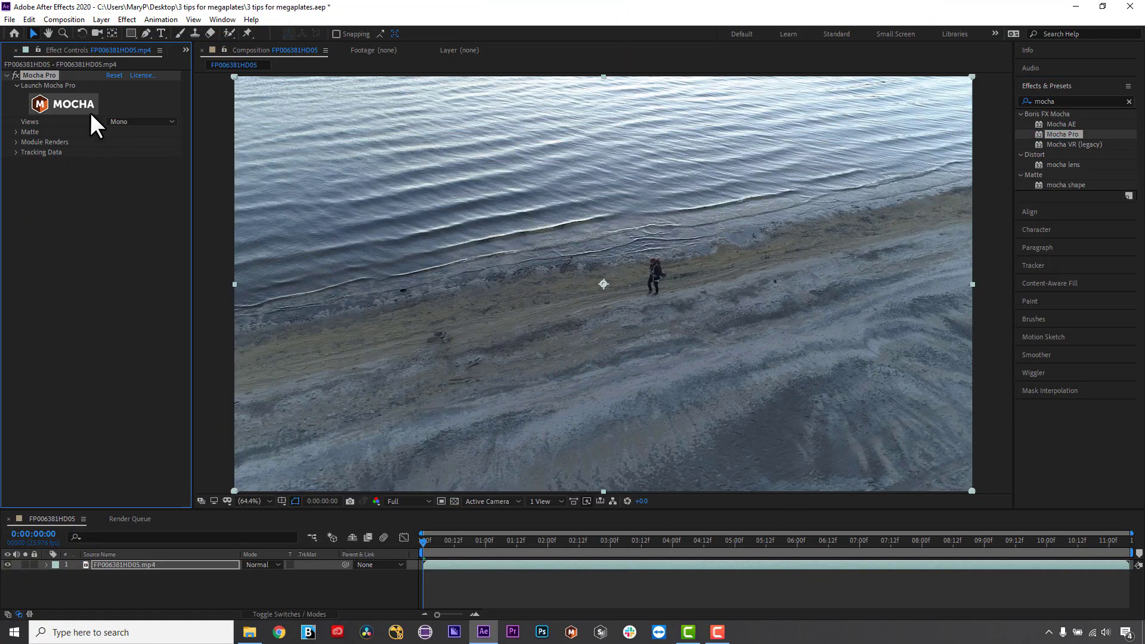
{"action": "left_click", "coordinate": [63, 103]}
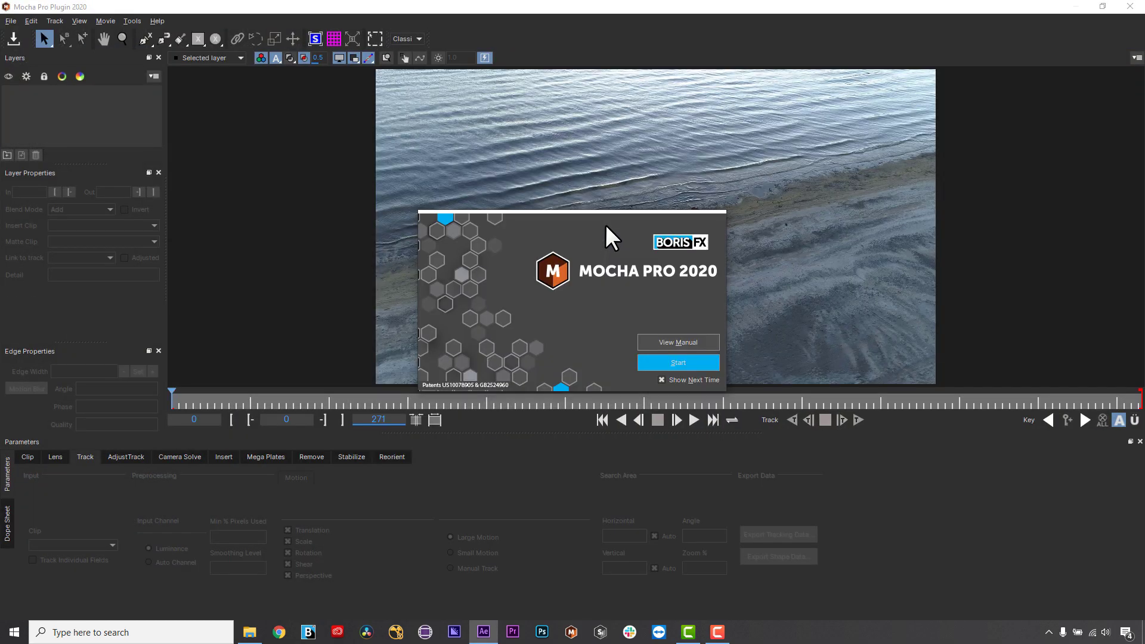
Dismiss the Mocha Pro welcome screen and set up the beach tracking shape.
{"action": "left_click", "coordinate": [677, 363]}
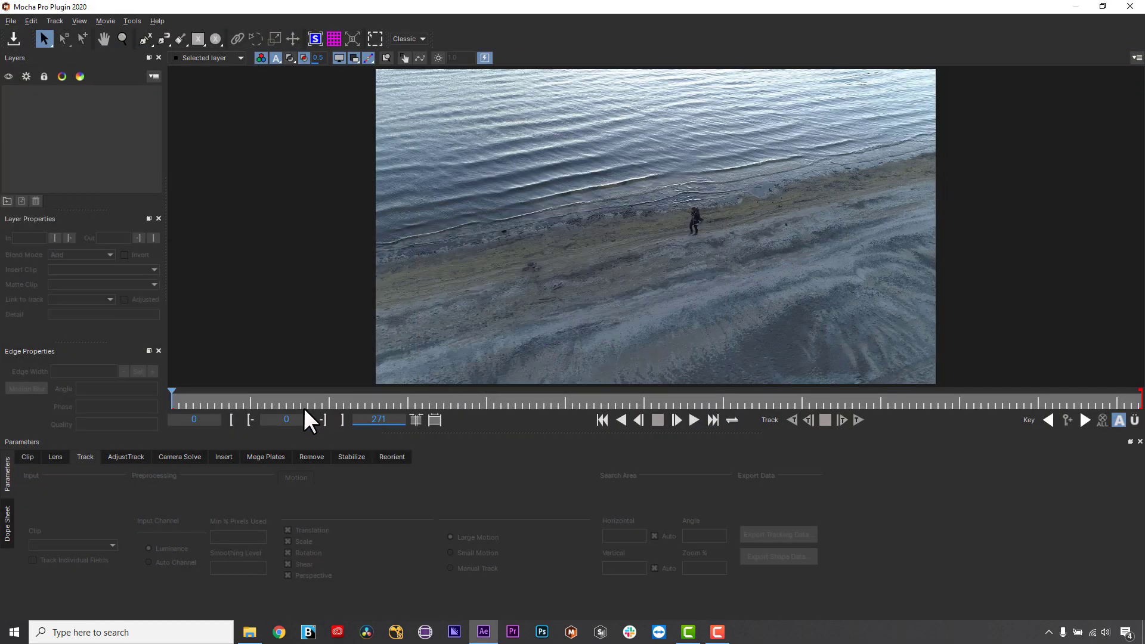
{"action": "mouse_move", "coordinate": [298, 426]}
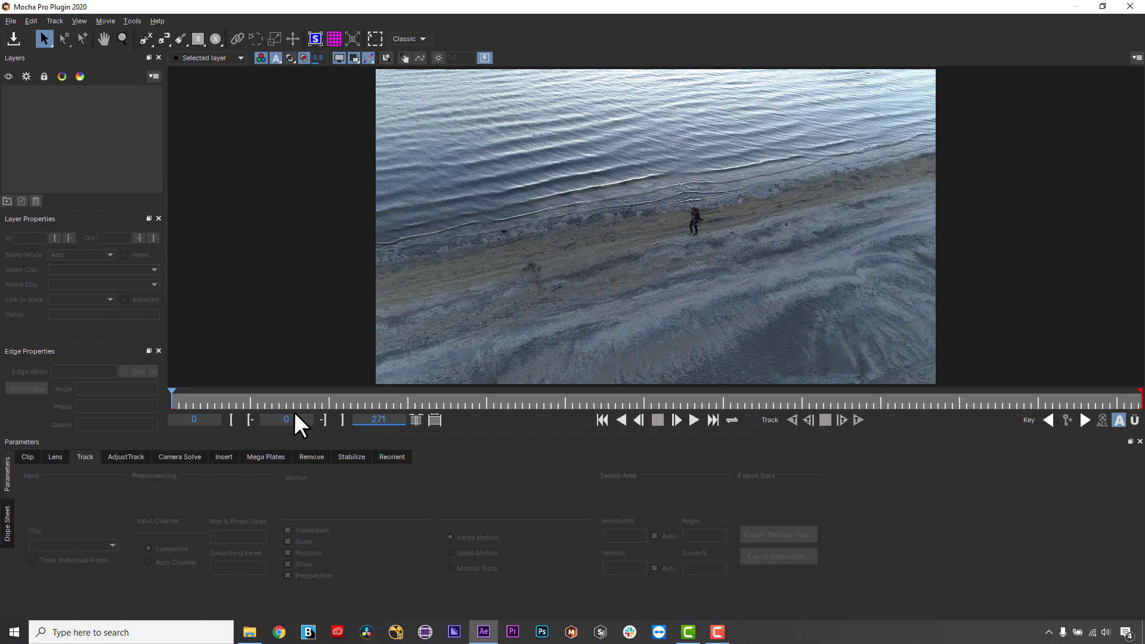
{"action": "mouse_move", "coordinate": [288, 410]}
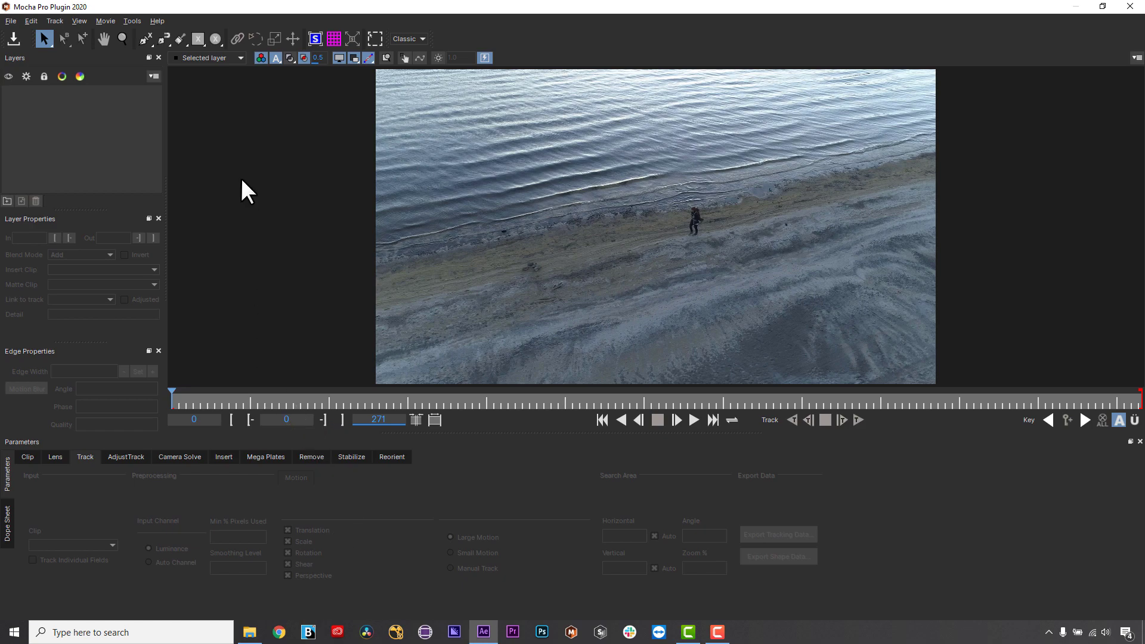
{"action": "left_click", "coordinate": [143, 39]}
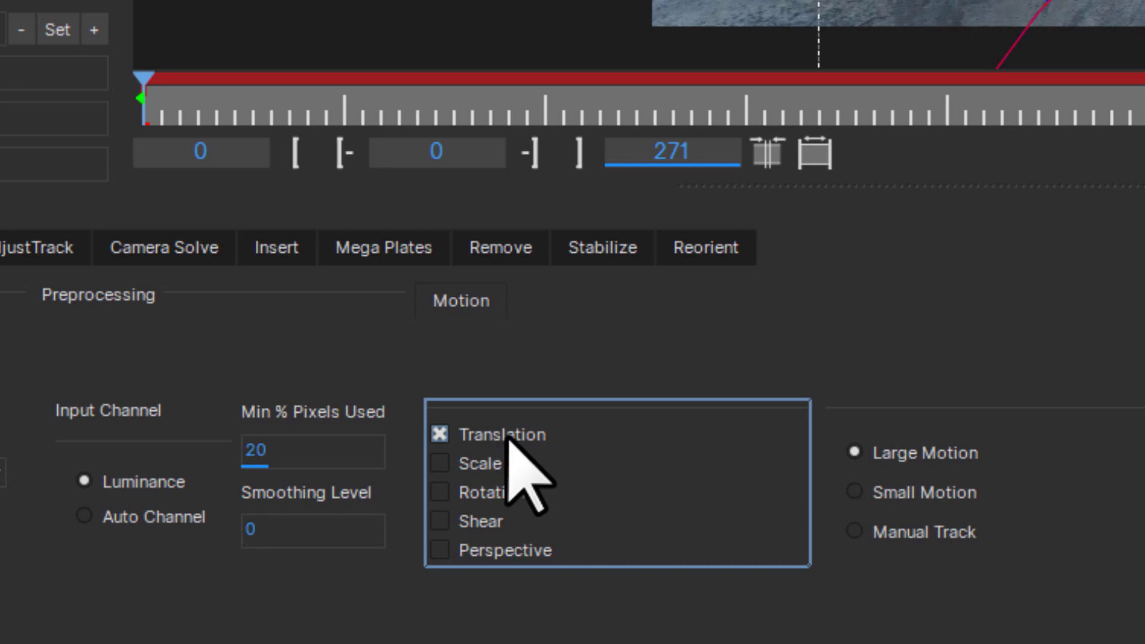
{"action": "mouse_move", "coordinate": [591, 482]}
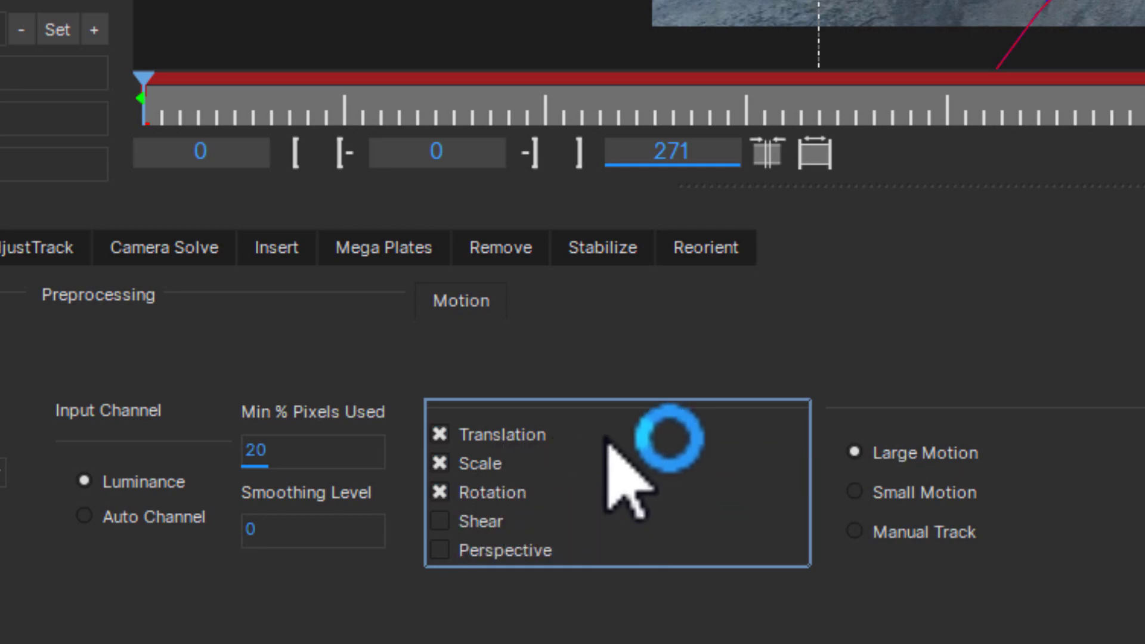
{"action": "mouse_move", "coordinate": [606, 527]}
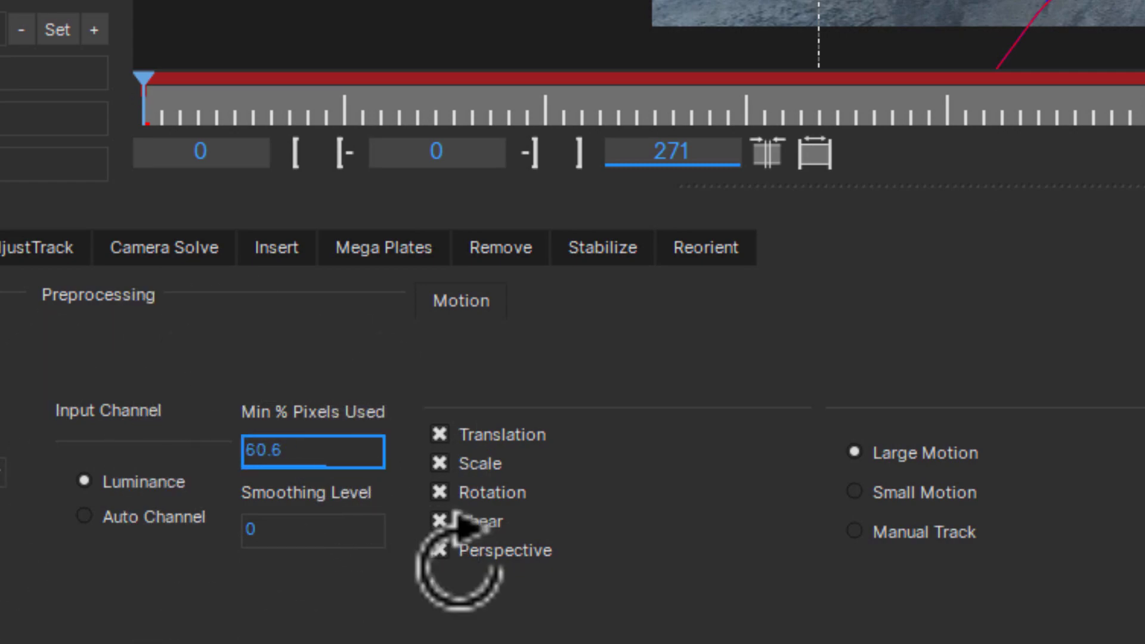
Set Min % Pixels Used to 100 and track the beach shape forward.
{"action": "type", "text": "100"}
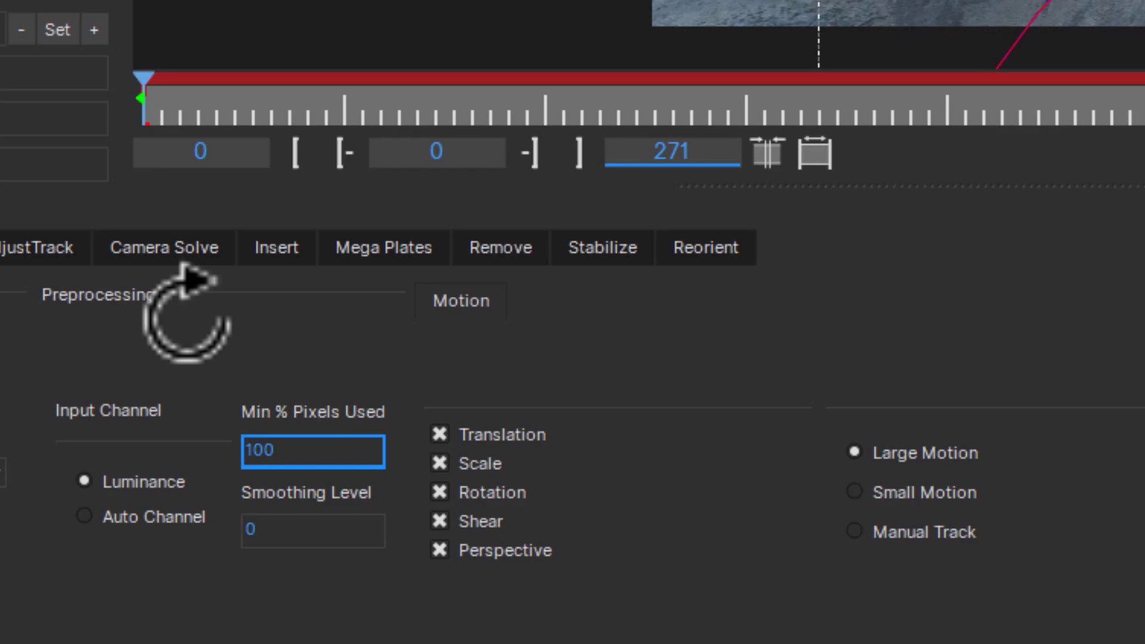
{"action": "mouse_move", "coordinate": [197, 365]}
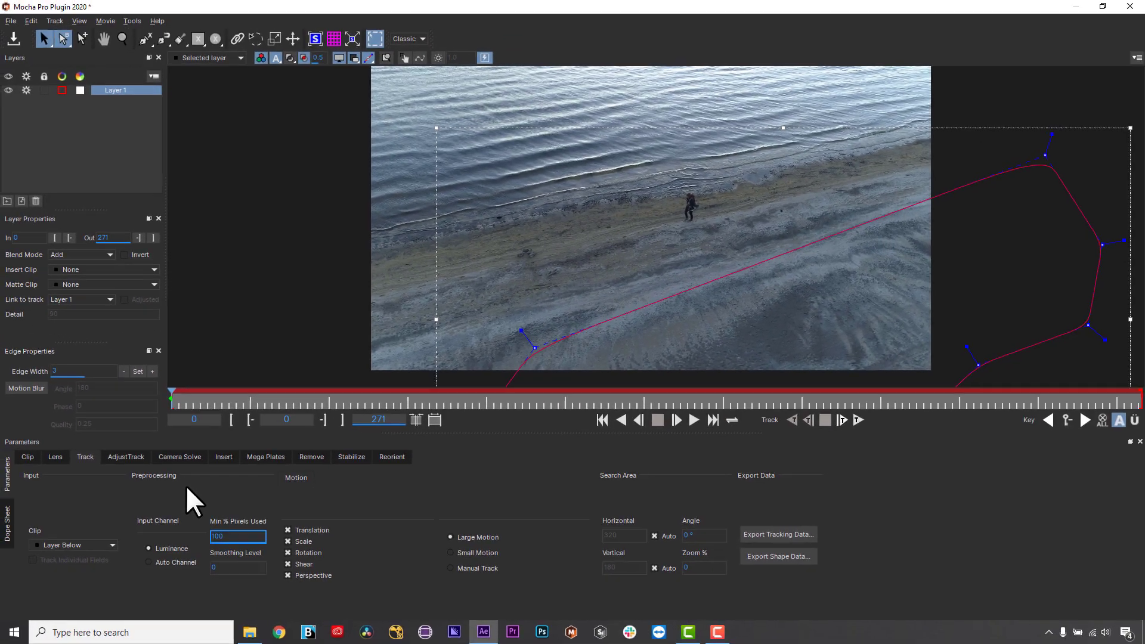
{"action": "left_click", "coordinate": [842, 419]}
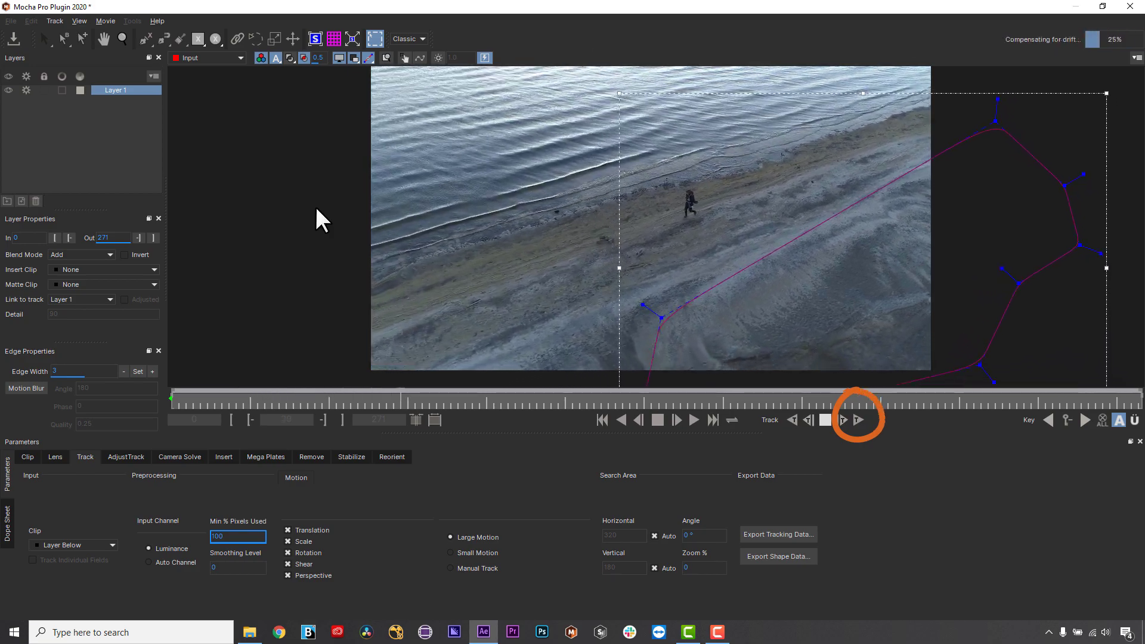
{"action": "left_click", "coordinate": [858, 420]}
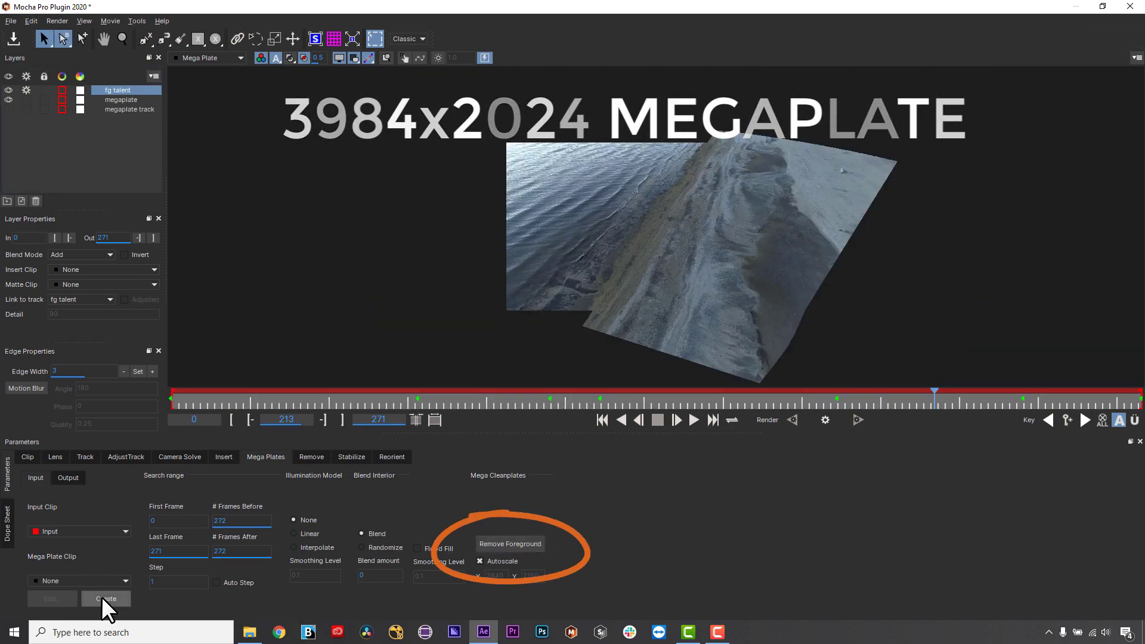
Create the MegaCleanplate_Input clip, return the viewer to the footage, and close Mocha Pro.
{"action": "left_click", "coordinate": [105, 598]}
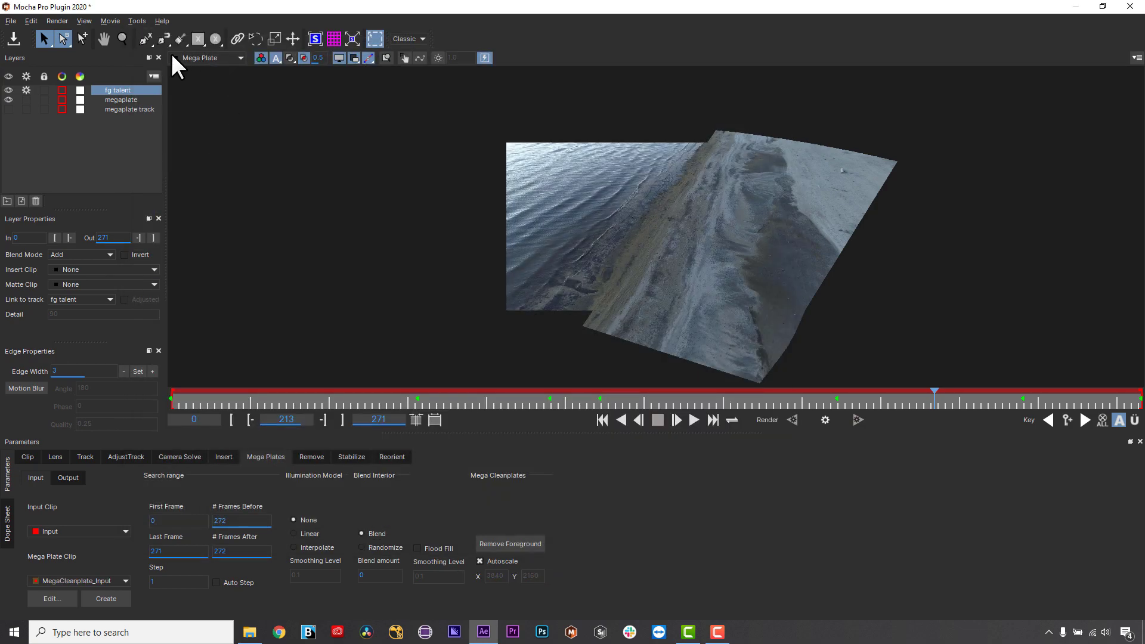
{"action": "left_click", "coordinate": [349, 39]}
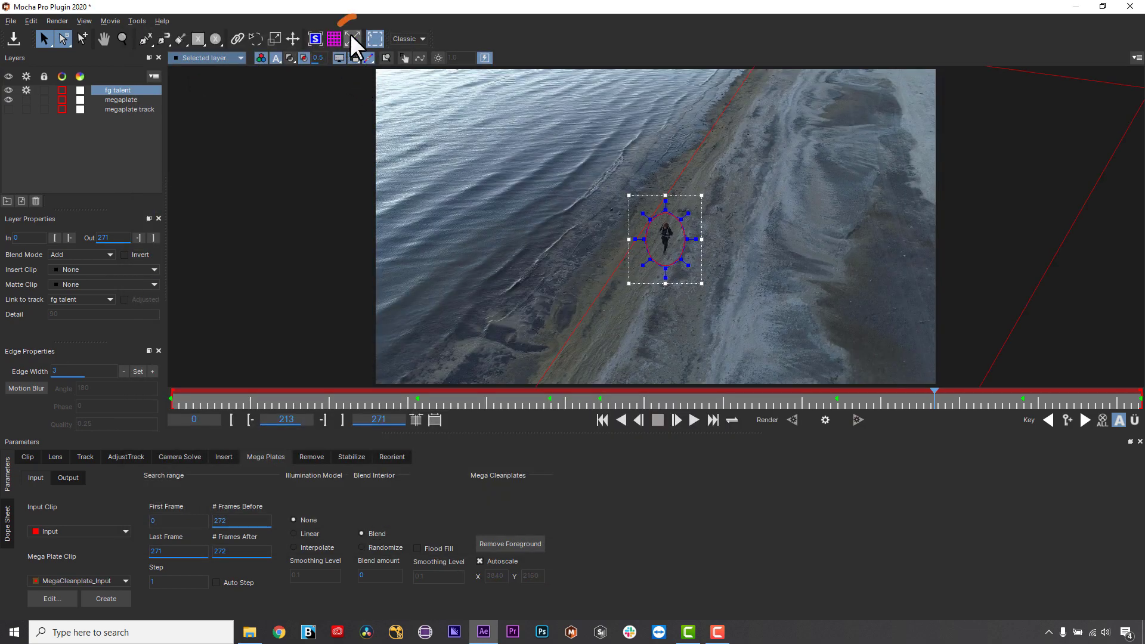
{"action": "left_click", "coordinate": [351, 39]}
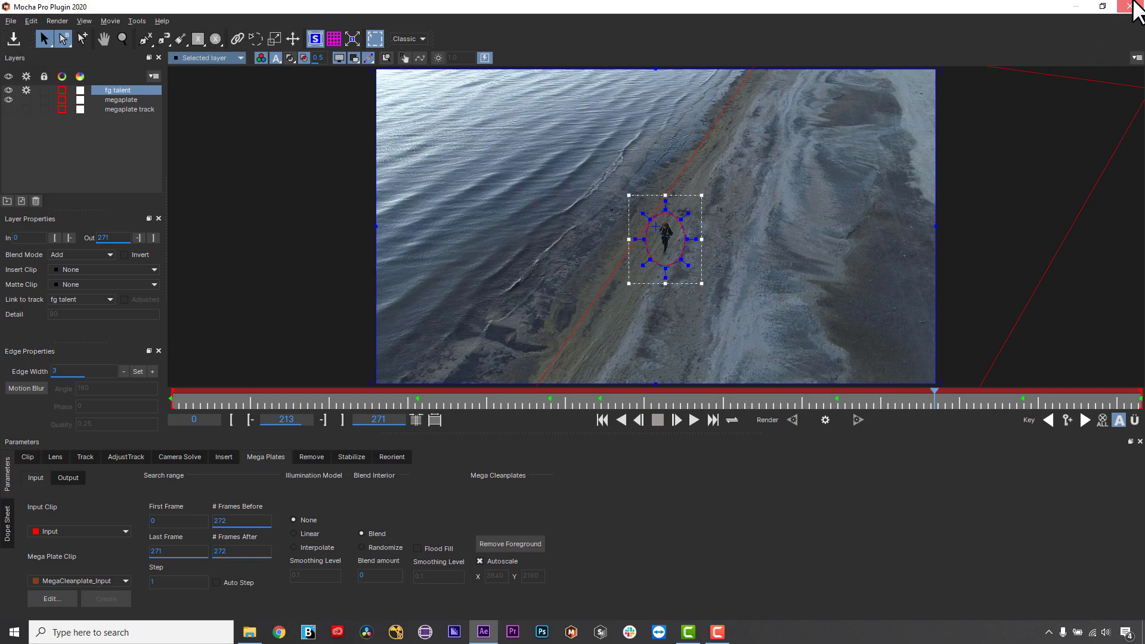
{"action": "left_click", "coordinate": [1137, 7]}
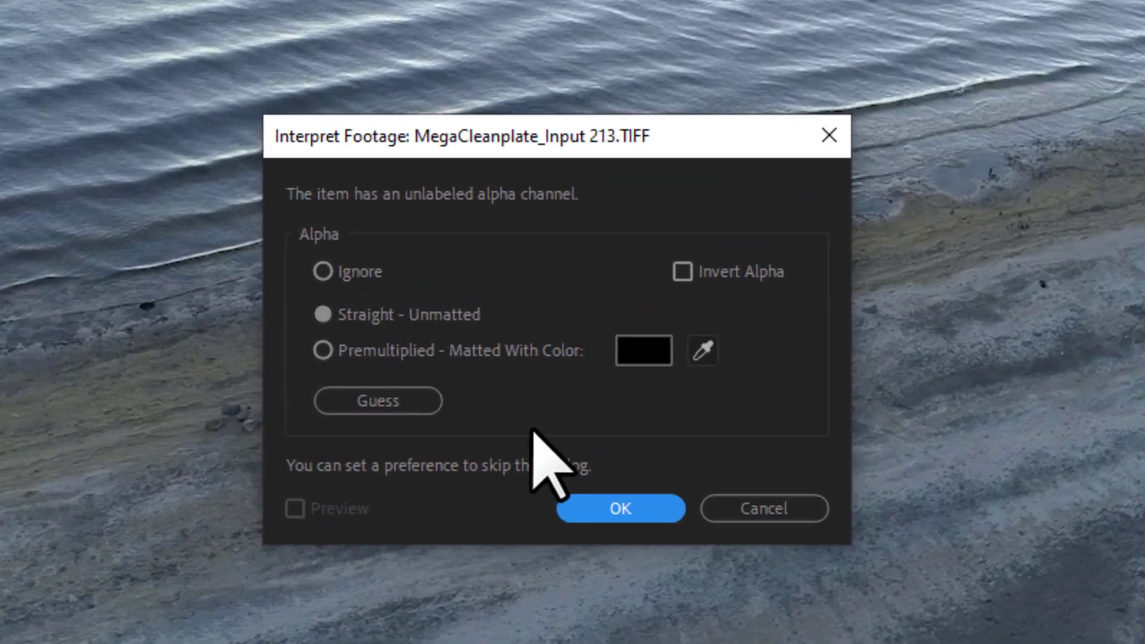
Accept the alpha interpretation and pre-compose the MegaCleanplate layer as 'paint megaplate'.
{"action": "left_click", "coordinate": [621, 509]}
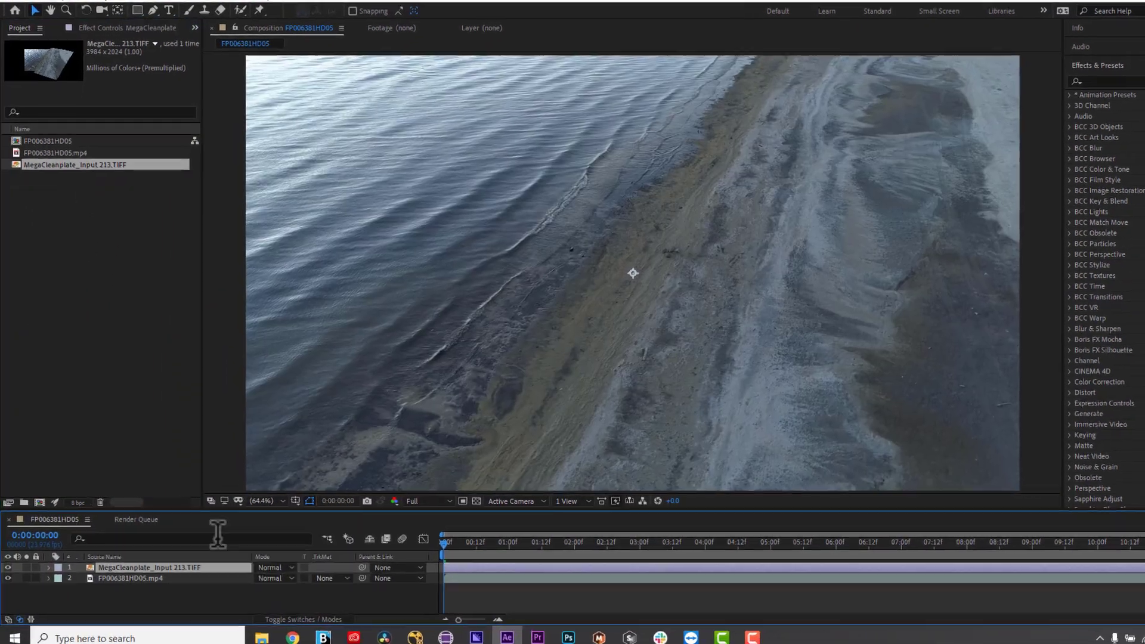
{"action": "left_click", "coordinate": [280, 492]}
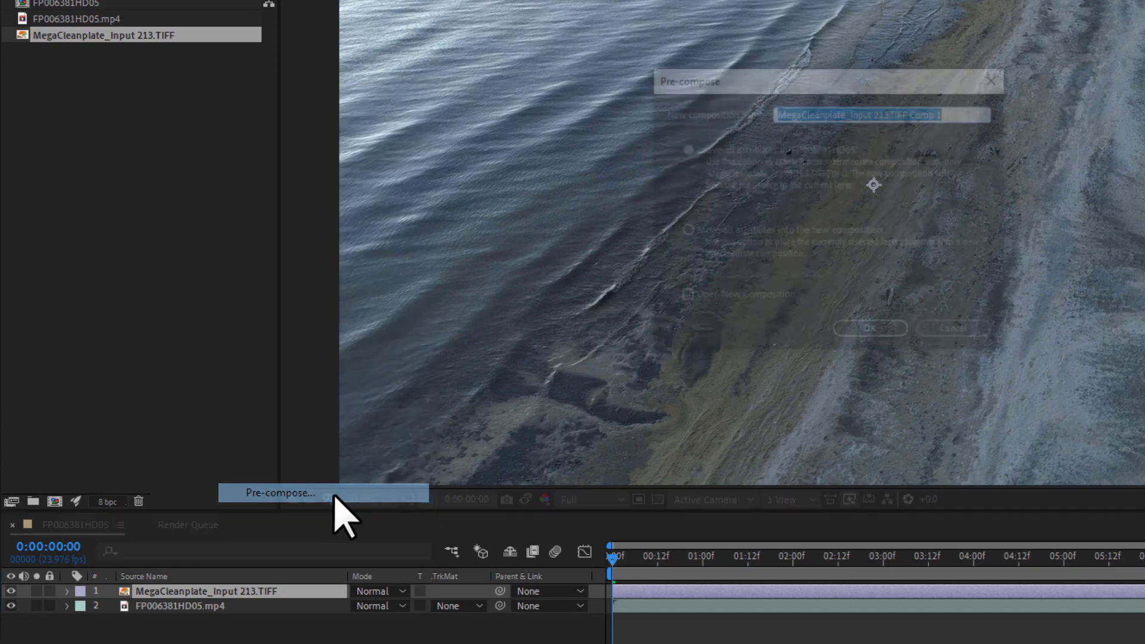
{"action": "left_click", "coordinate": [280, 492]}
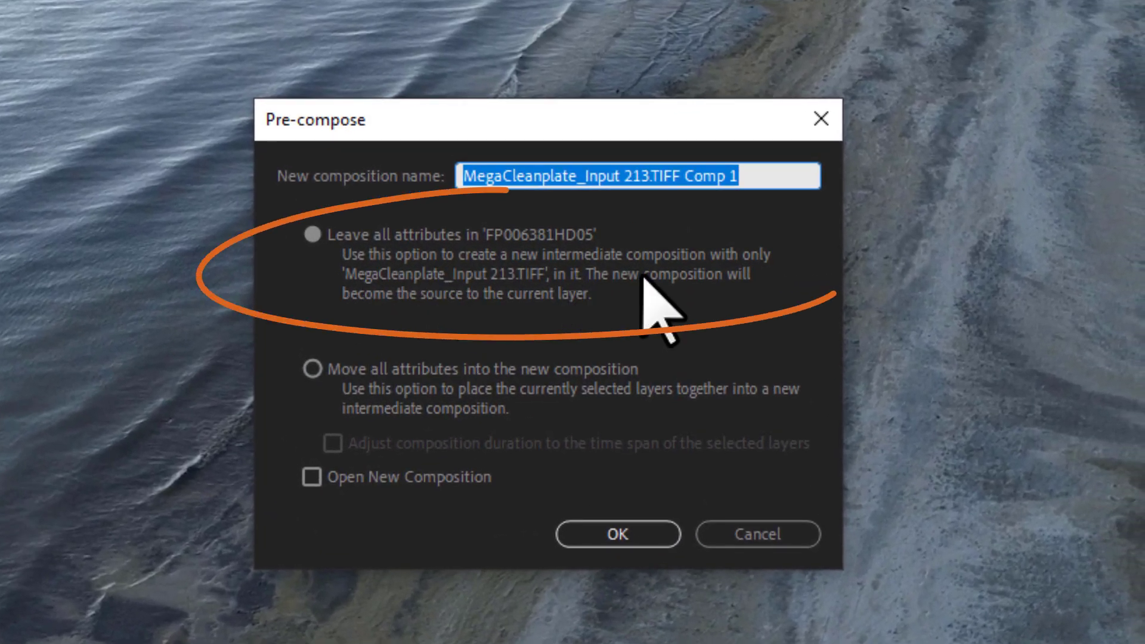
{"action": "type", "text": "paint megaplate"}
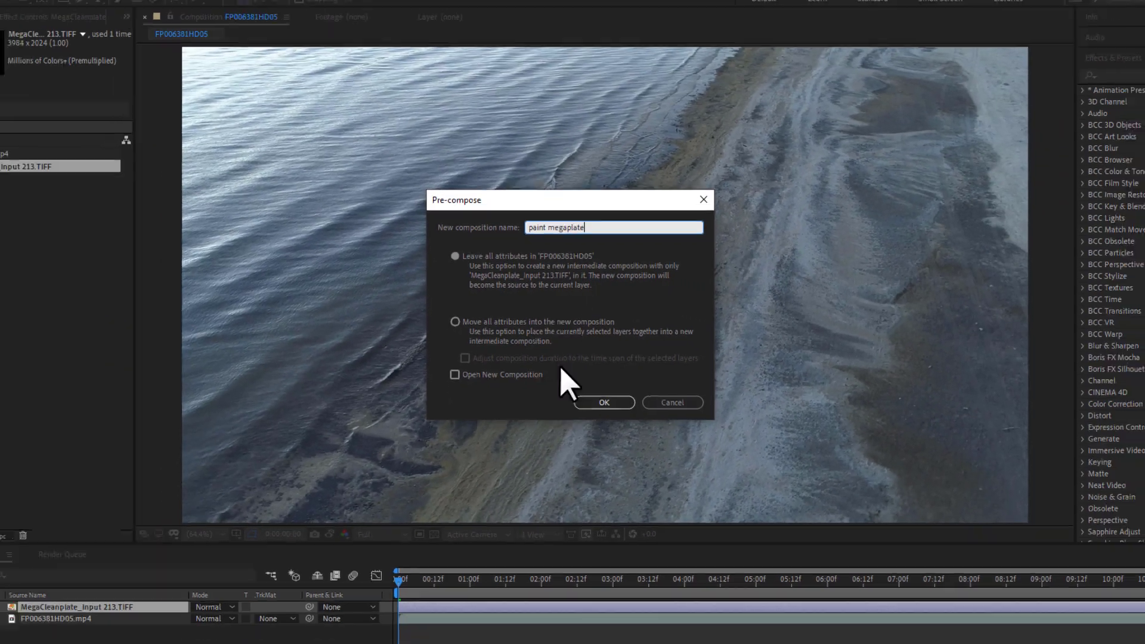
{"action": "left_click", "coordinate": [603, 403]}
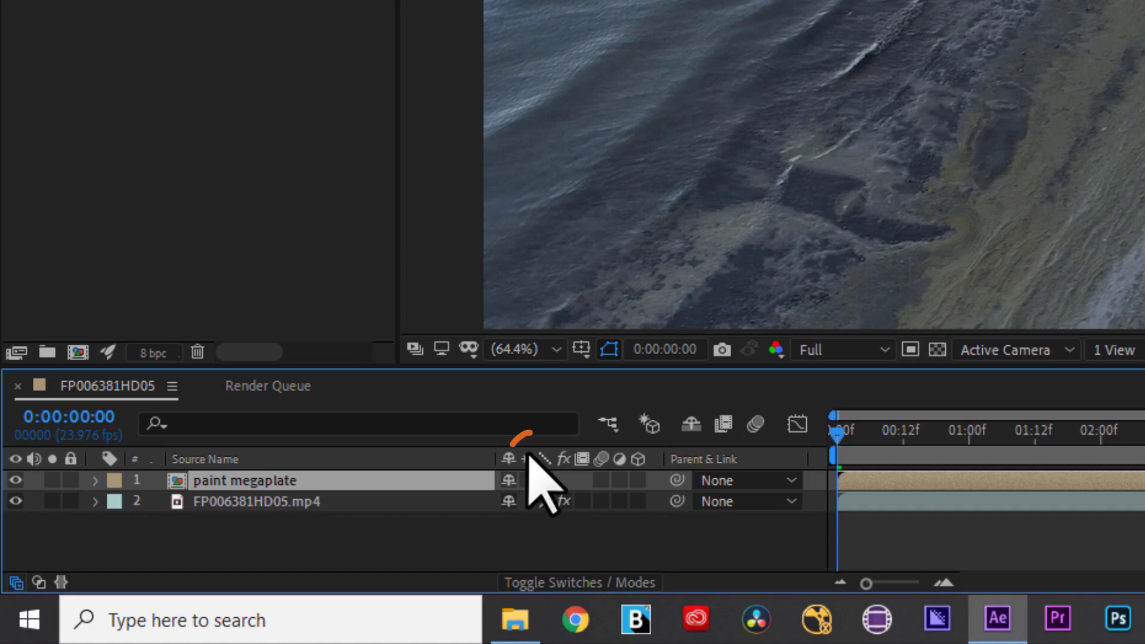
{"action": "mouse_move", "coordinate": [537, 471]}
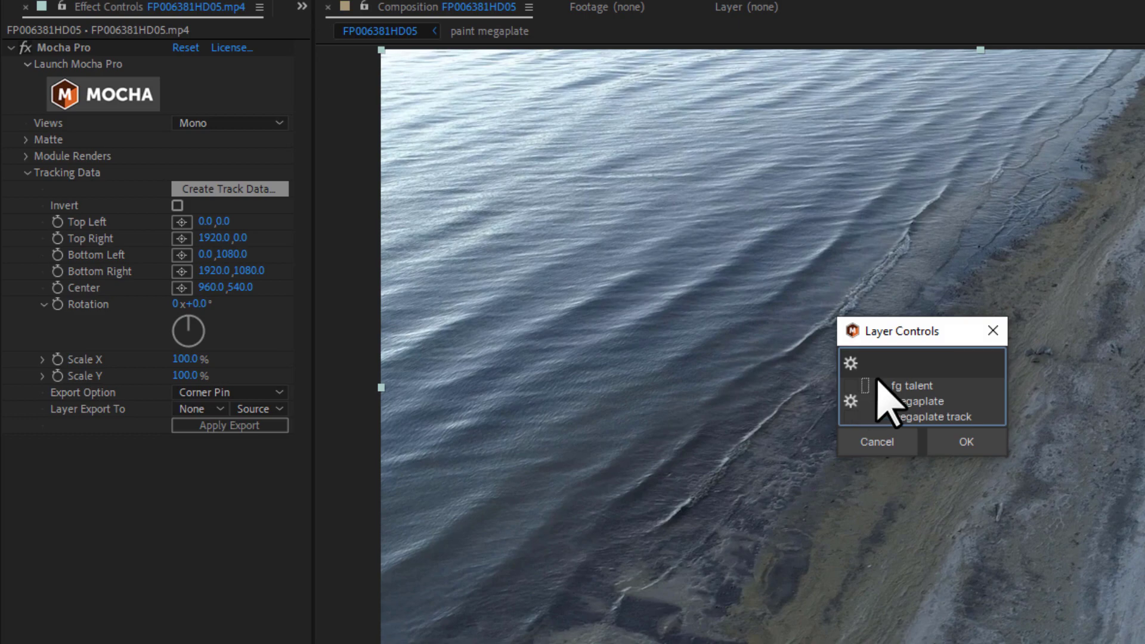
Load the megaplate track and export it as CC Power Pin onto paint megaplate.
{"action": "left_click", "coordinate": [966, 442]}
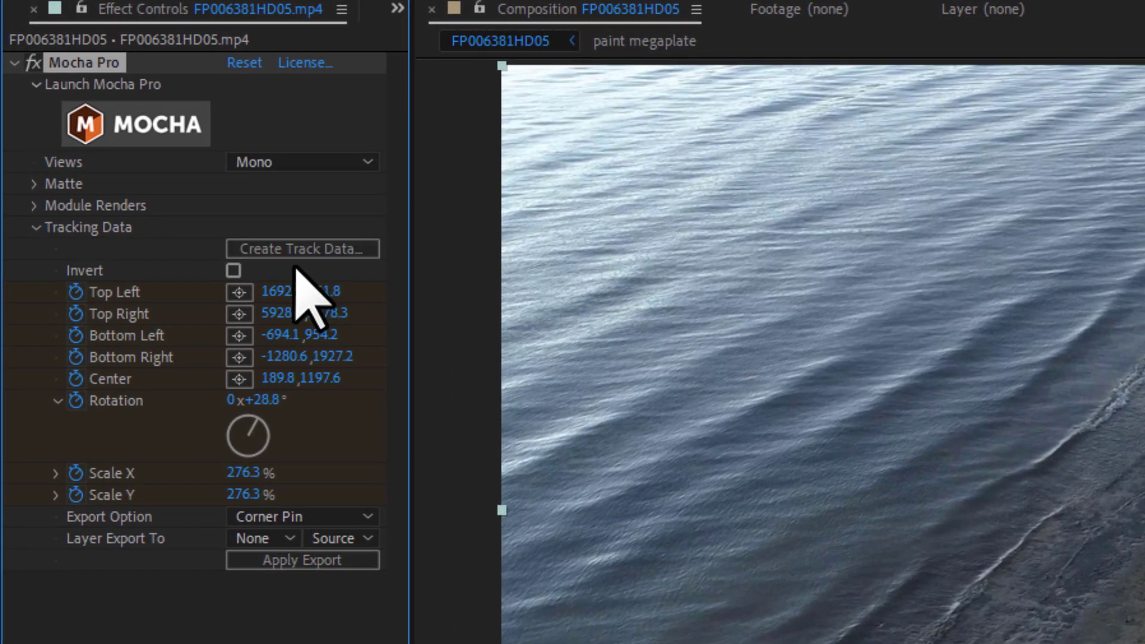
{"action": "left_click", "coordinate": [302, 516]}
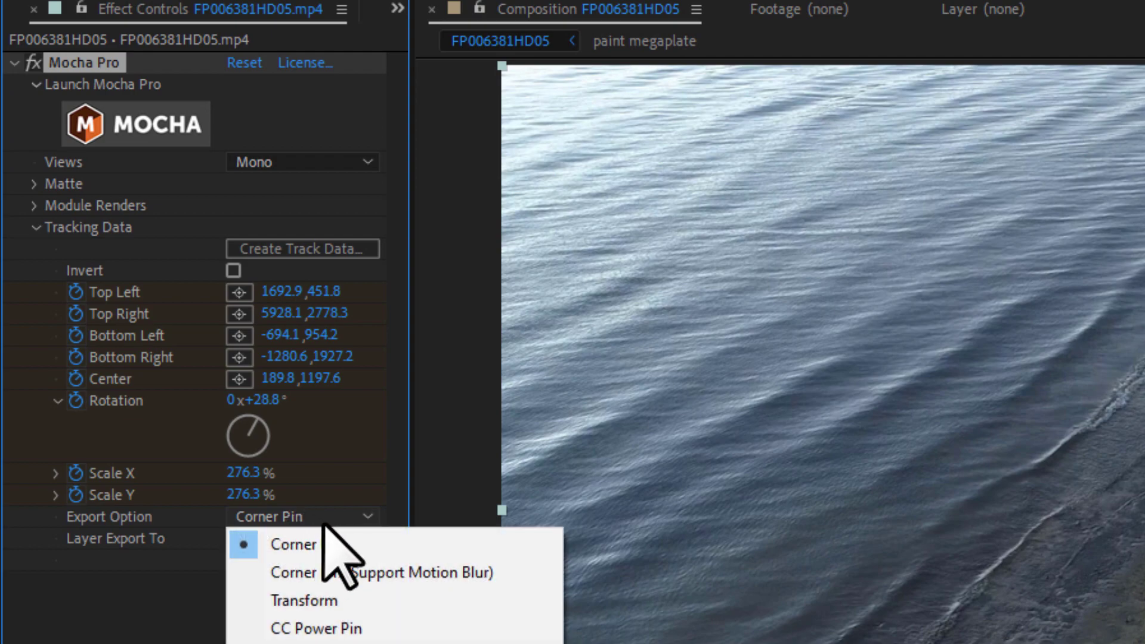
{"action": "left_click", "coordinate": [316, 628]}
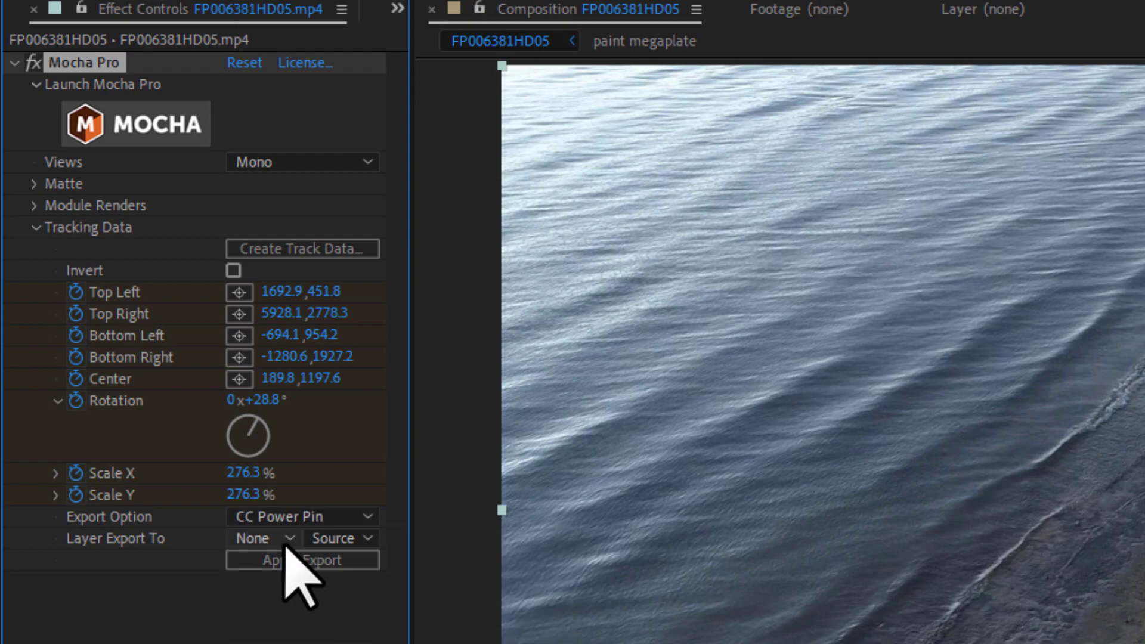
{"action": "left_click", "coordinate": [262, 538]}
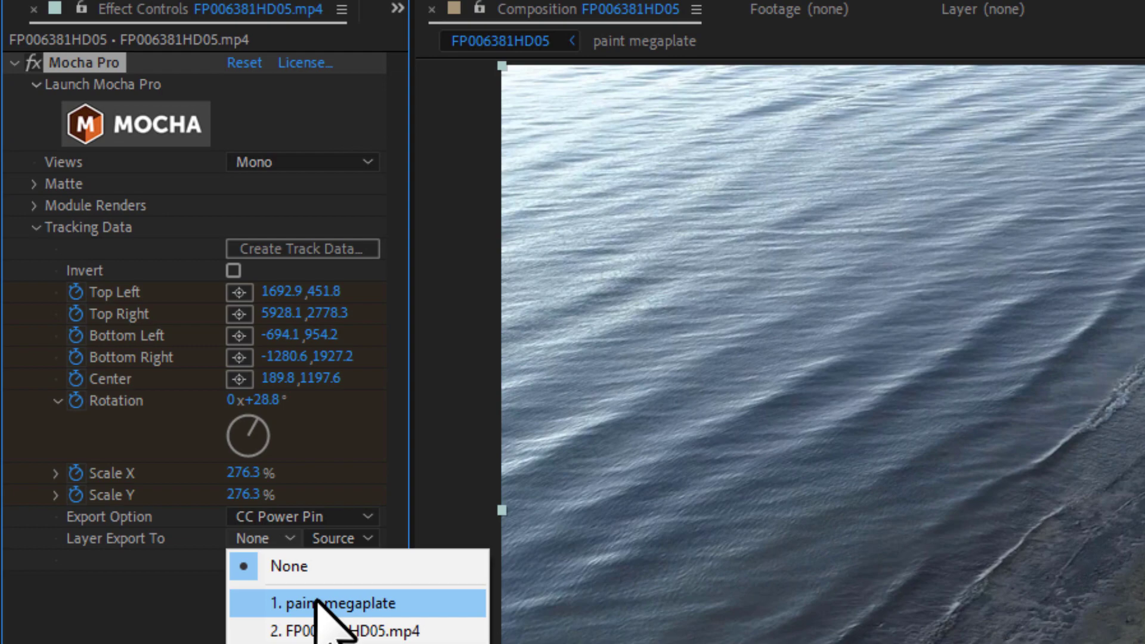
{"action": "left_click", "coordinate": [335, 603]}
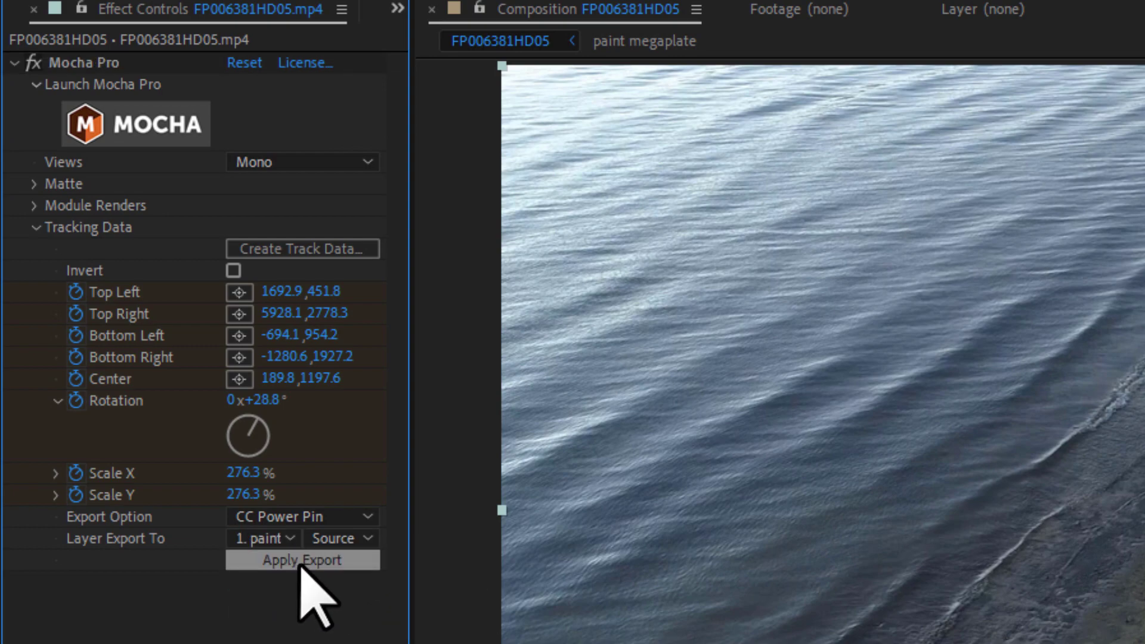
{"action": "left_click", "coordinate": [302, 560]}
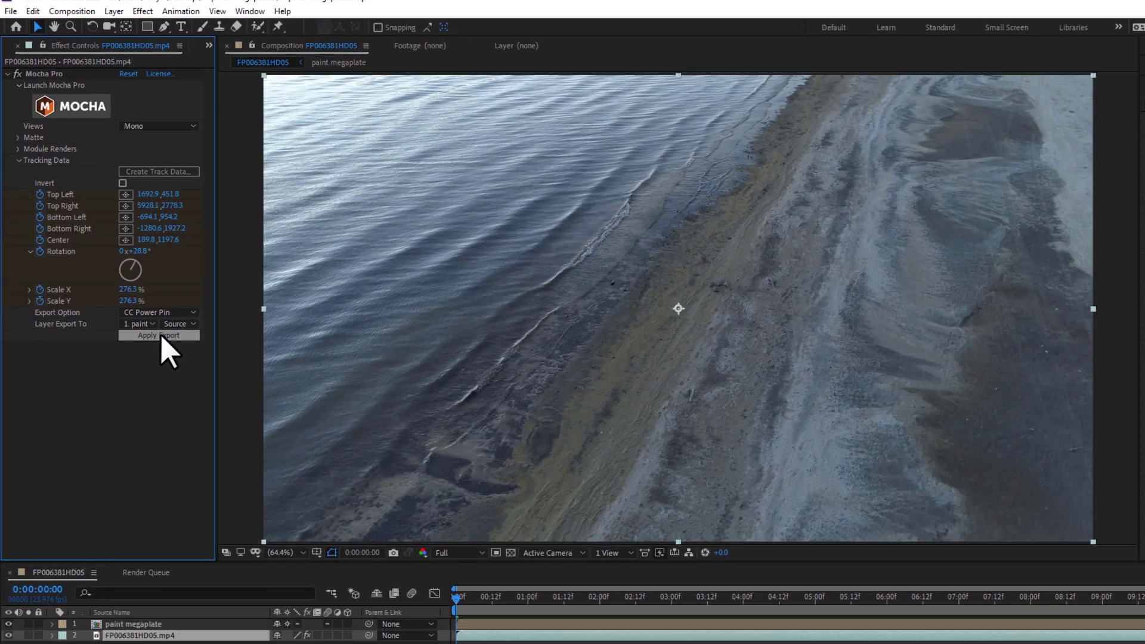
{"action": "left_click", "coordinate": [158, 334]}
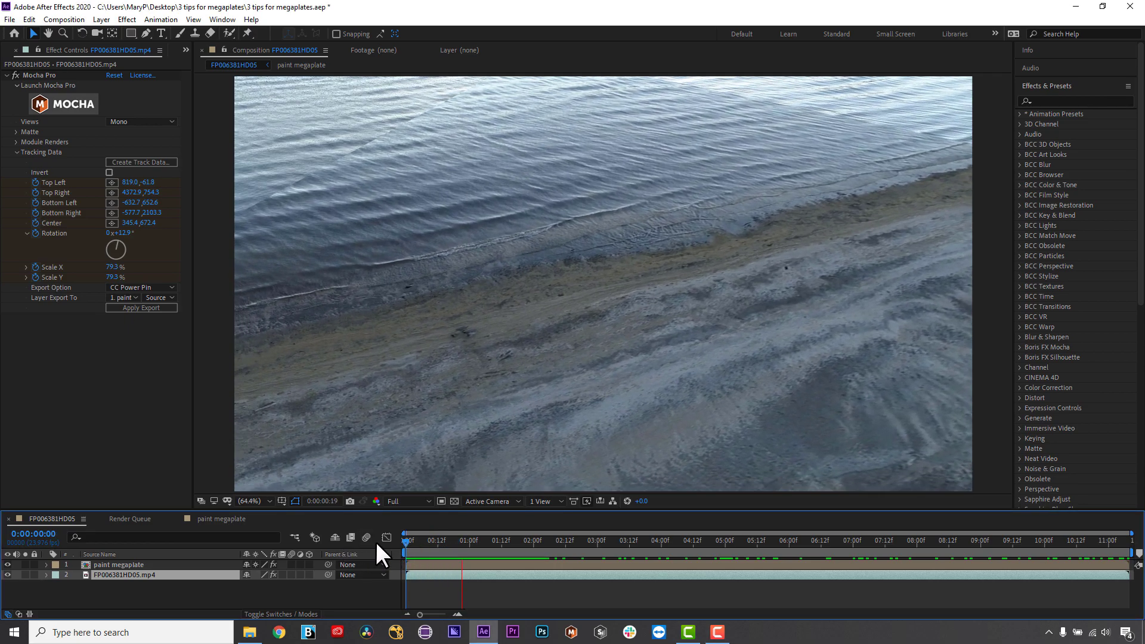
Preview the tracked megaplate across the shot and open the paint megaplate precomp.
{"action": "left_click", "coordinate": [591, 541]}
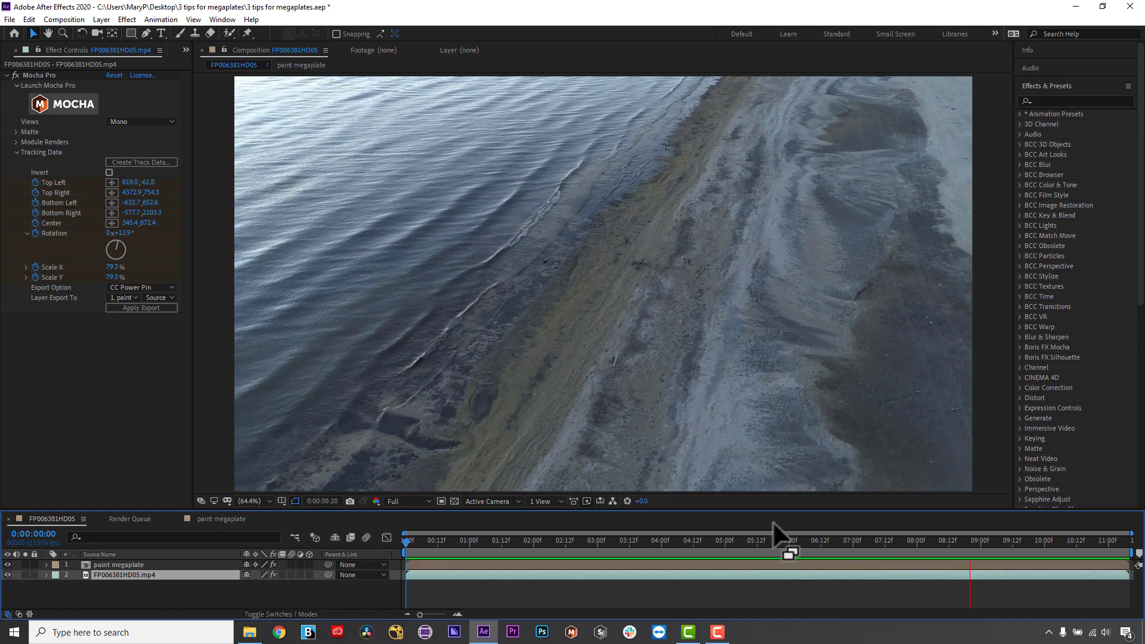
{"action": "left_click", "coordinate": [18, 50]}
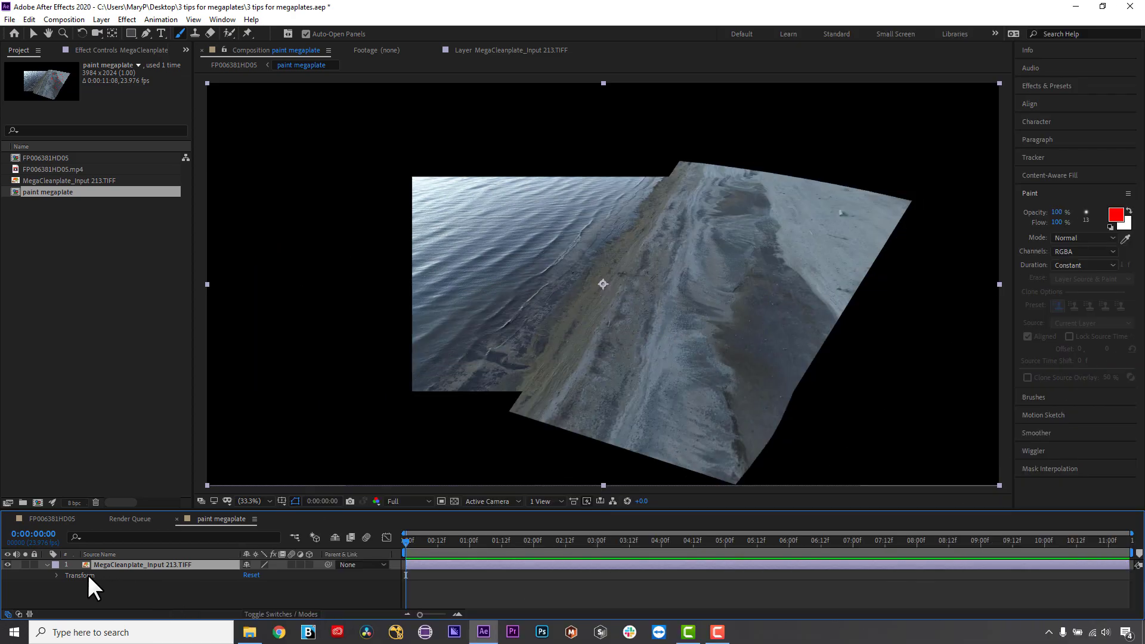
{"action": "mouse_move", "coordinate": [52, 577]}
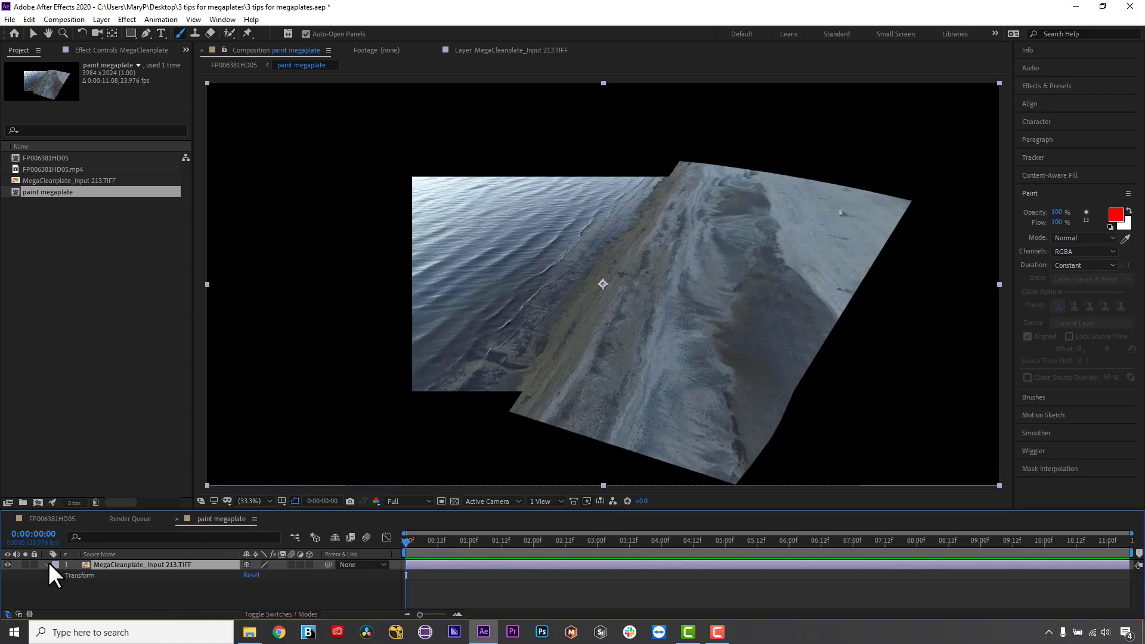
Fold away the layer's Transform properties and search Effects & Presets for 'sil'.
{"action": "left_click", "coordinate": [55, 565]}
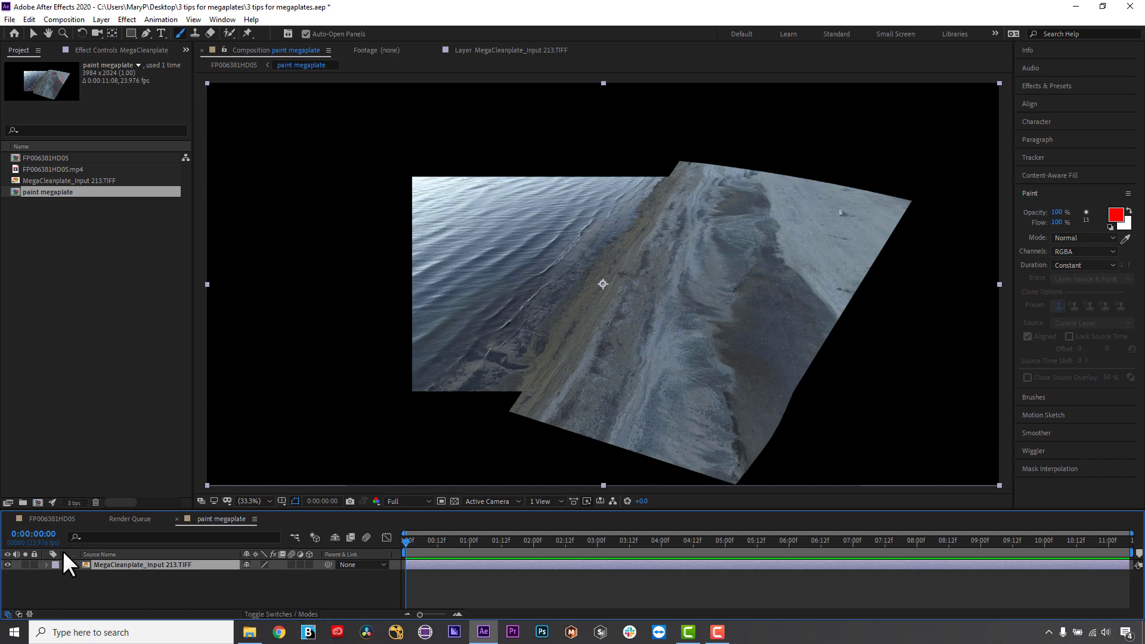
{"action": "mouse_move", "coordinate": [1031, 285]}
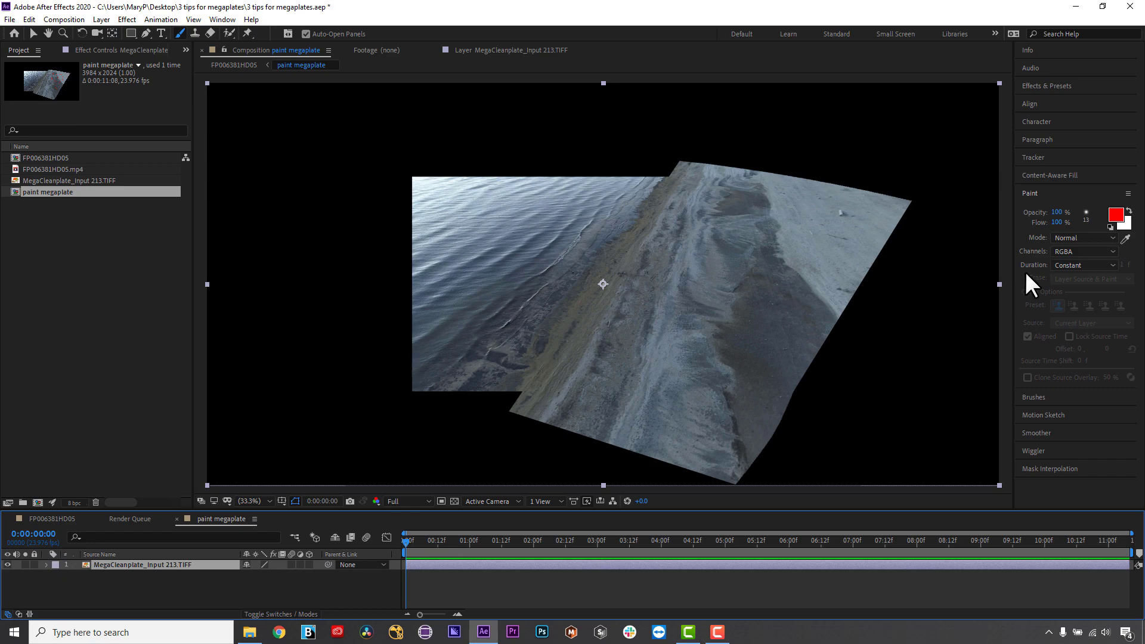
{"action": "mouse_move", "coordinate": [1078, 124]}
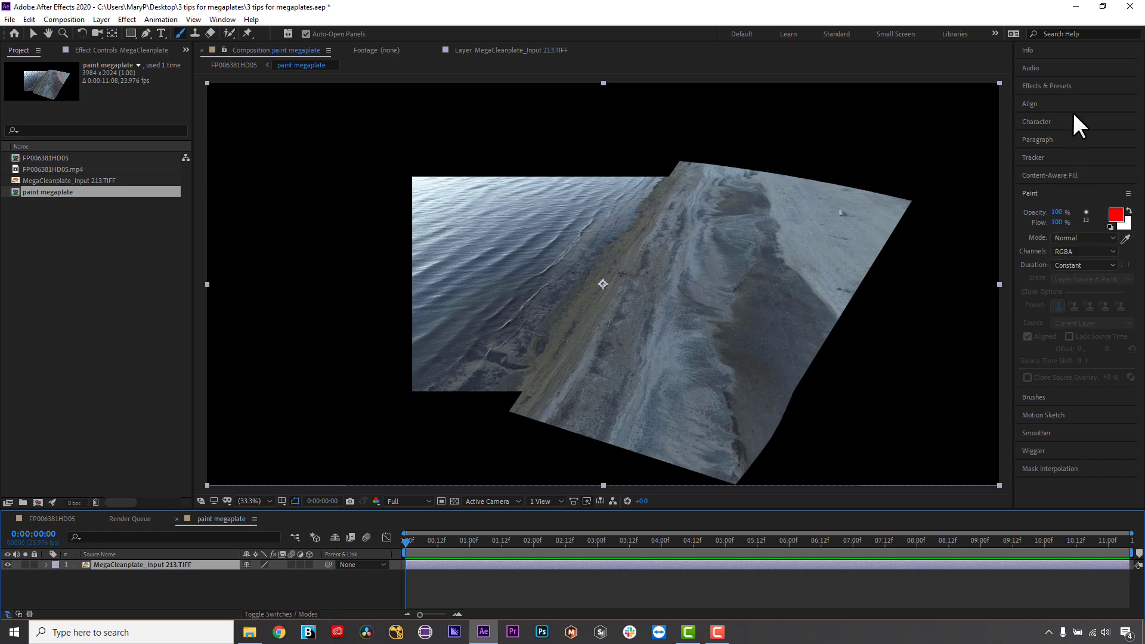
{"action": "left_click", "coordinate": [1046, 86]}
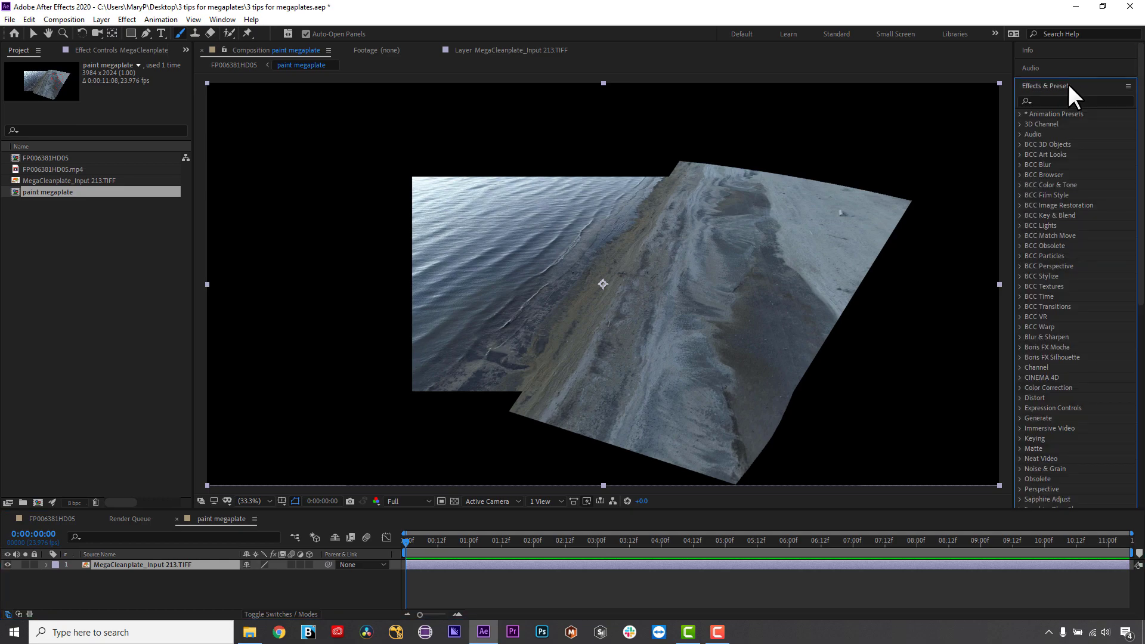
{"action": "left_click", "coordinate": [1073, 101]}
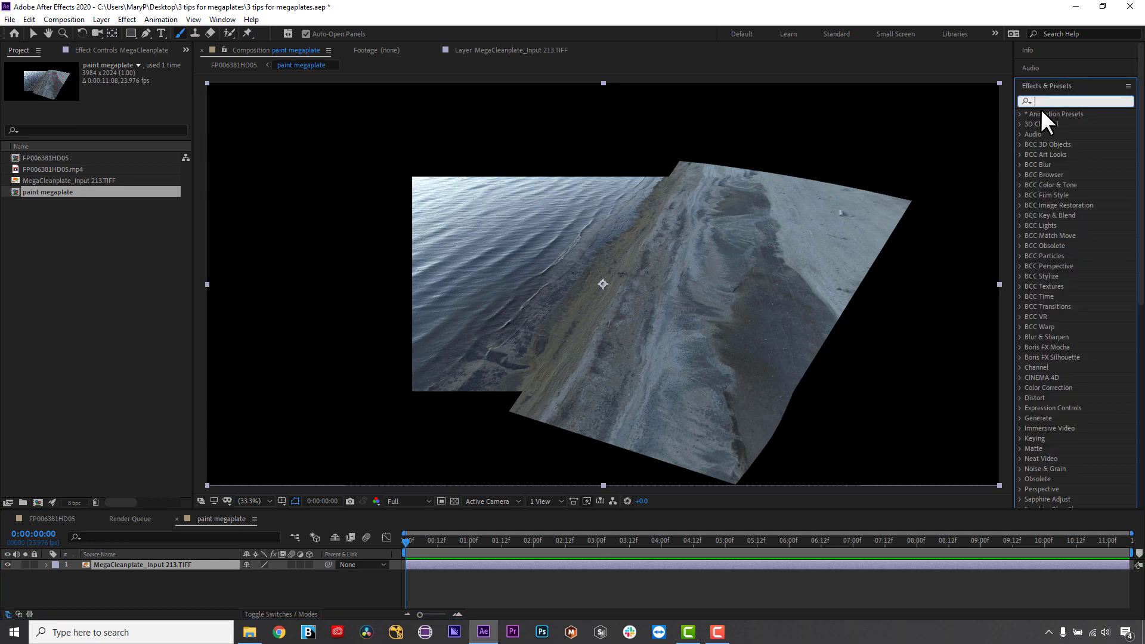
{"action": "type", "text": "sil"}
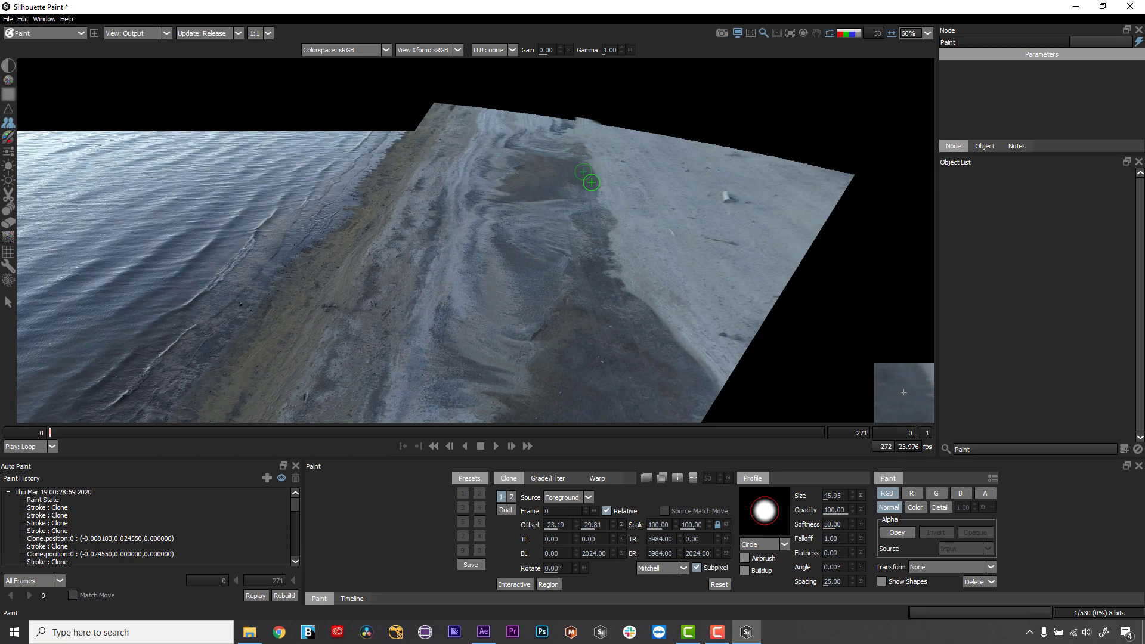
Clone sand over the tire tracks in Silhouette Paint and save with Ctrl+S.
{"action": "left_click", "coordinate": [9, 66]}
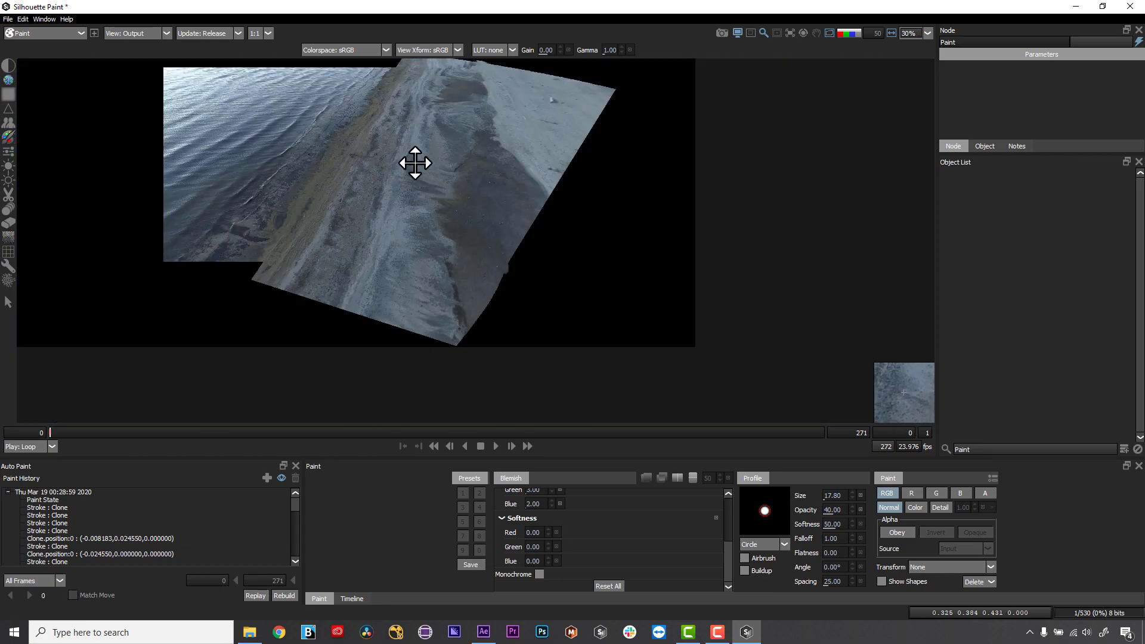
{"action": "key", "text": "ctrl+s"}
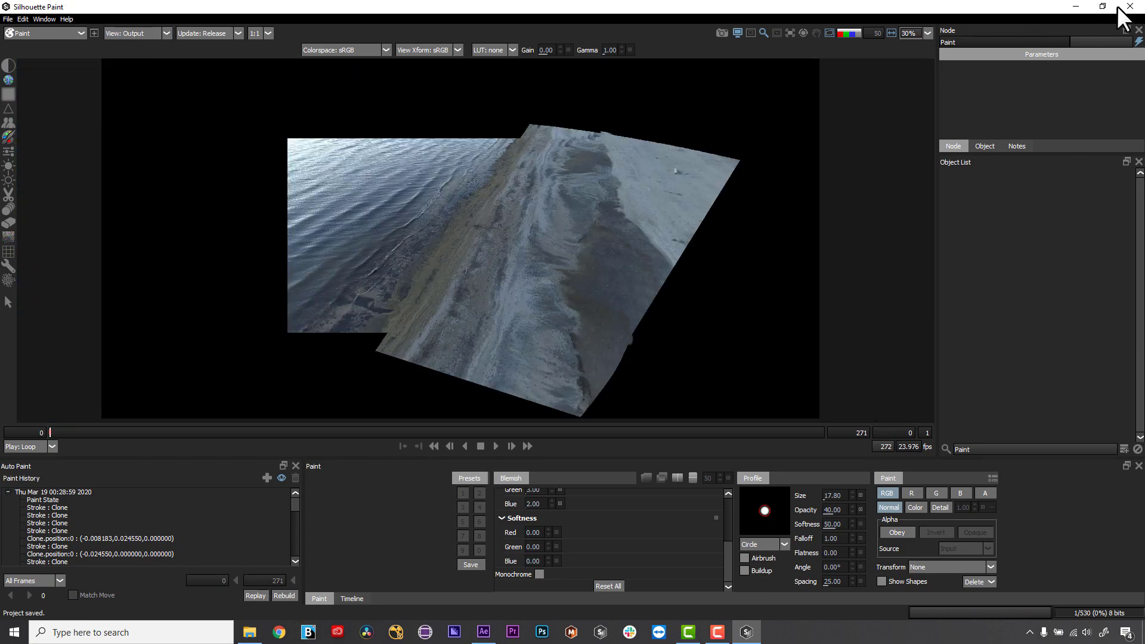
Close Silhouette Paint, hide the Mocha mask layer, and jump later to review the runner.
{"action": "left_click", "coordinate": [482, 632]}
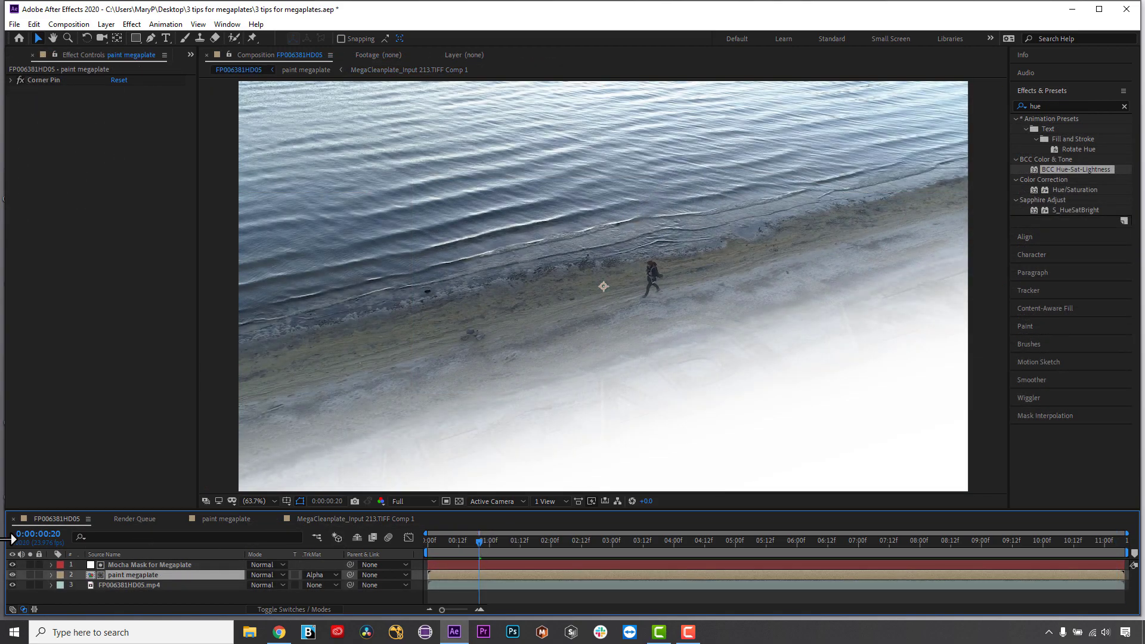
{"action": "left_click", "coordinate": [150, 563]}
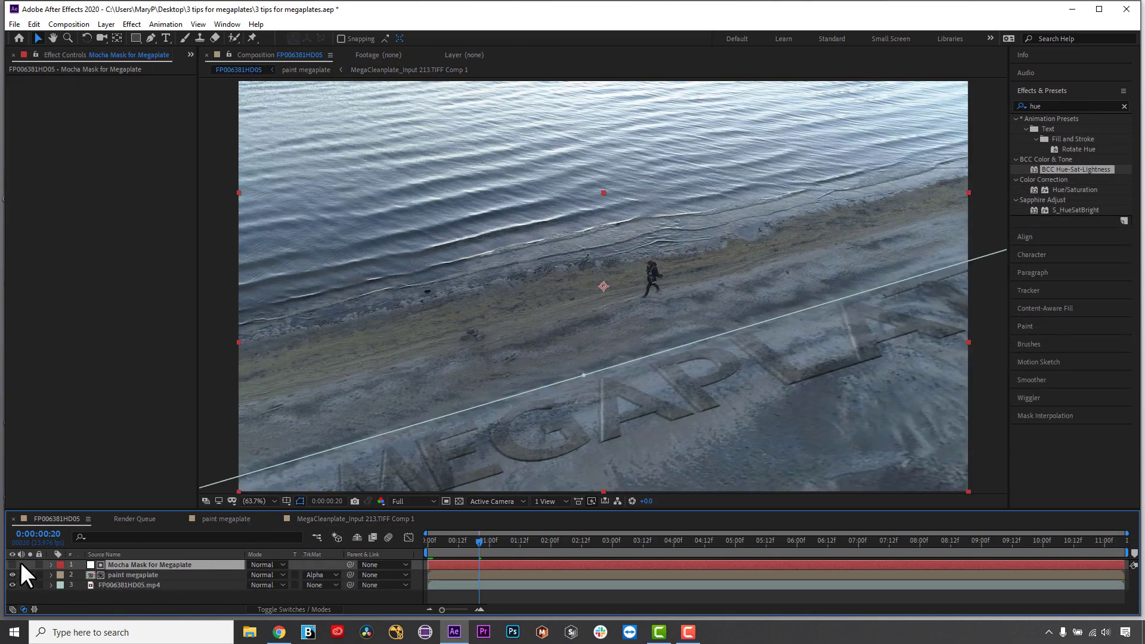
{"action": "left_click", "coordinate": [732, 541]}
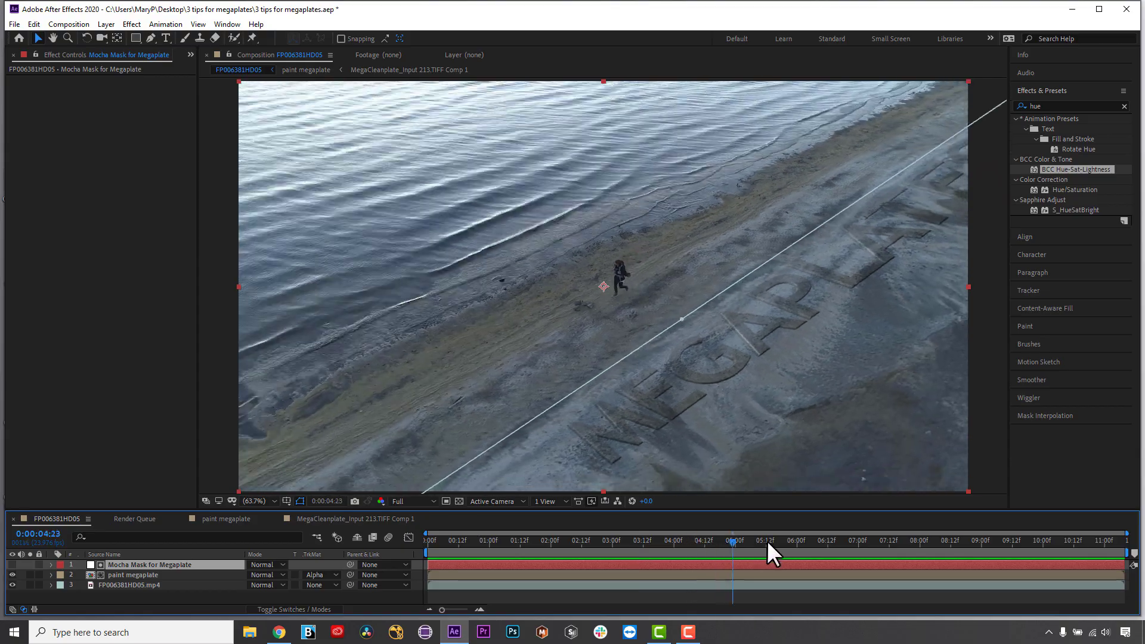